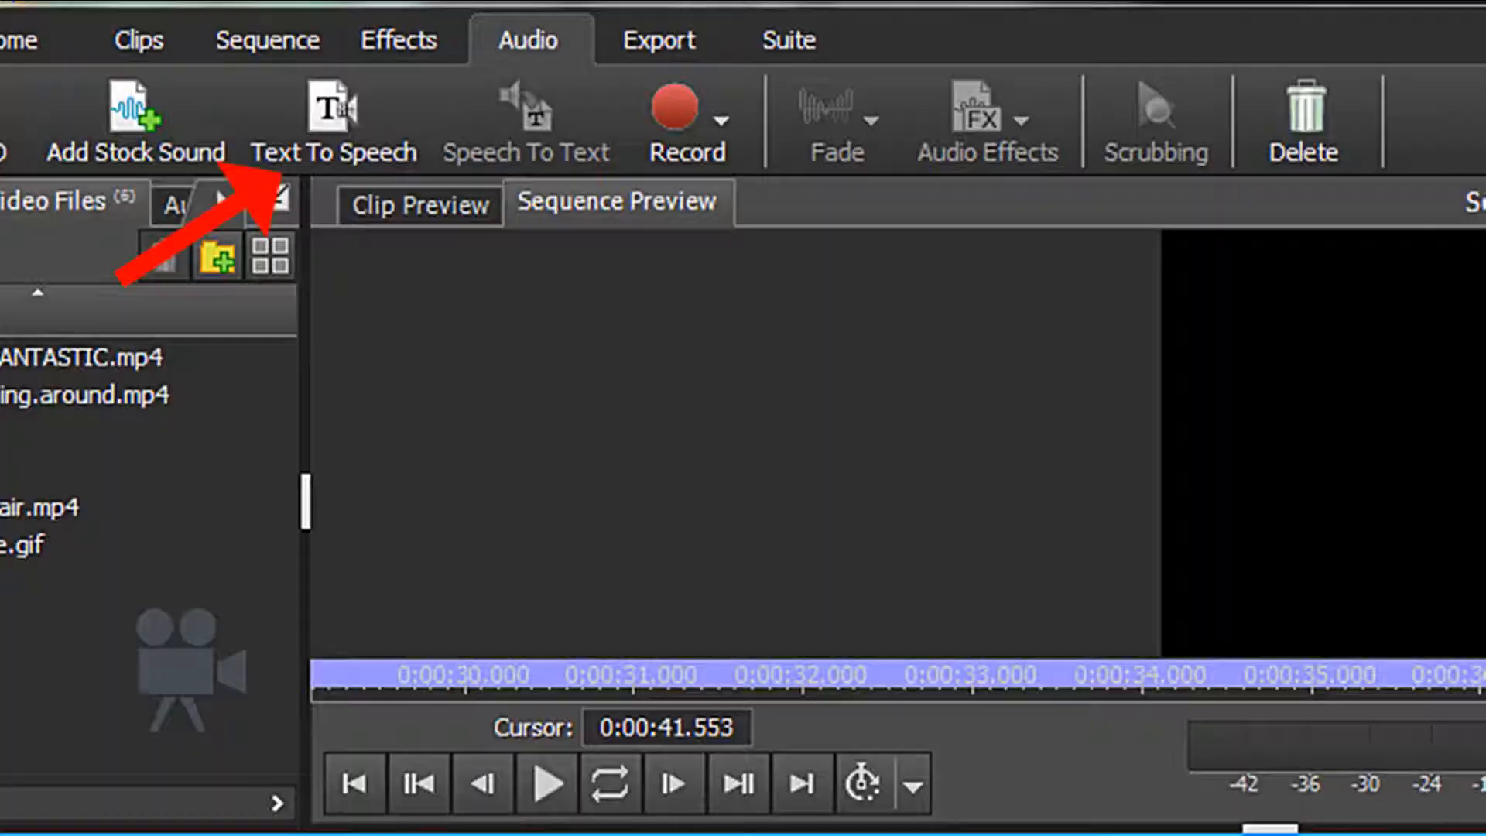
# Open the Text To Speech synthesis window from the Audio tab.
pyautogui.click(331, 123)
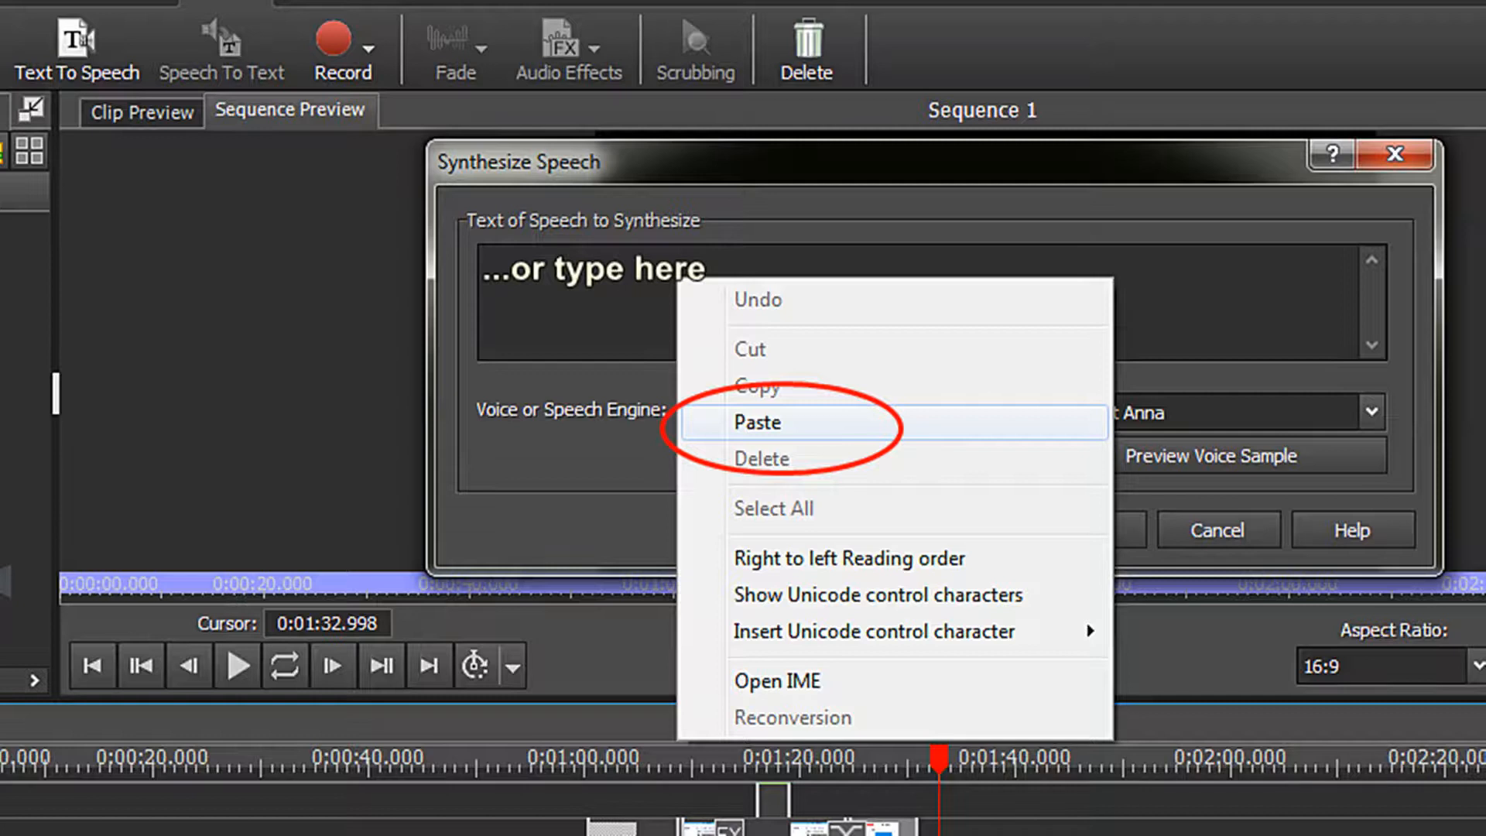
# Paste the copied narration script into the speech text box.
pyautogui.click(755, 422)
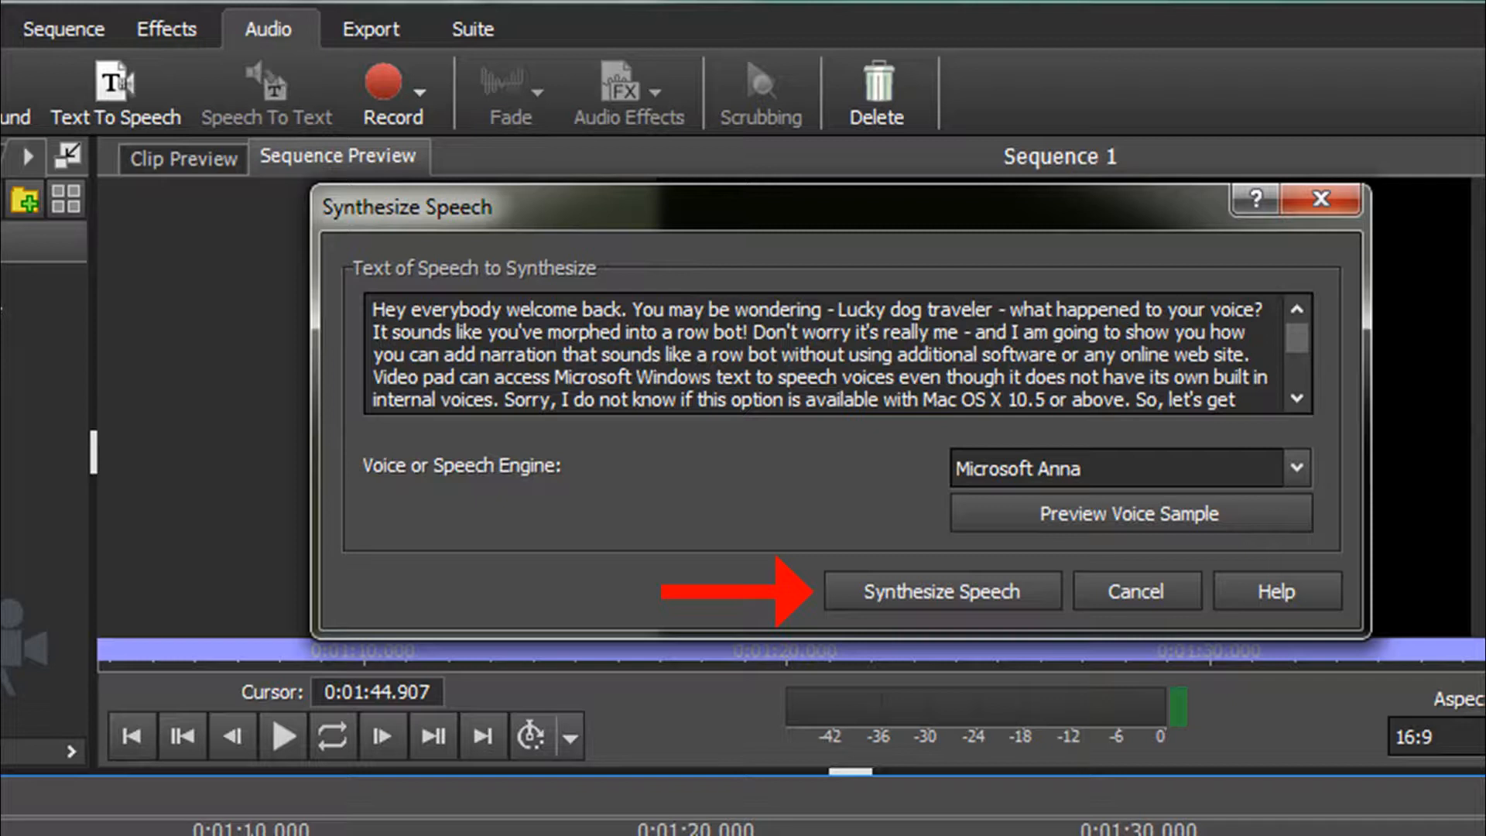
# Synthesize the script with the Microsoft Anna voice into a timeline audio clip.
pyautogui.click(940, 590)
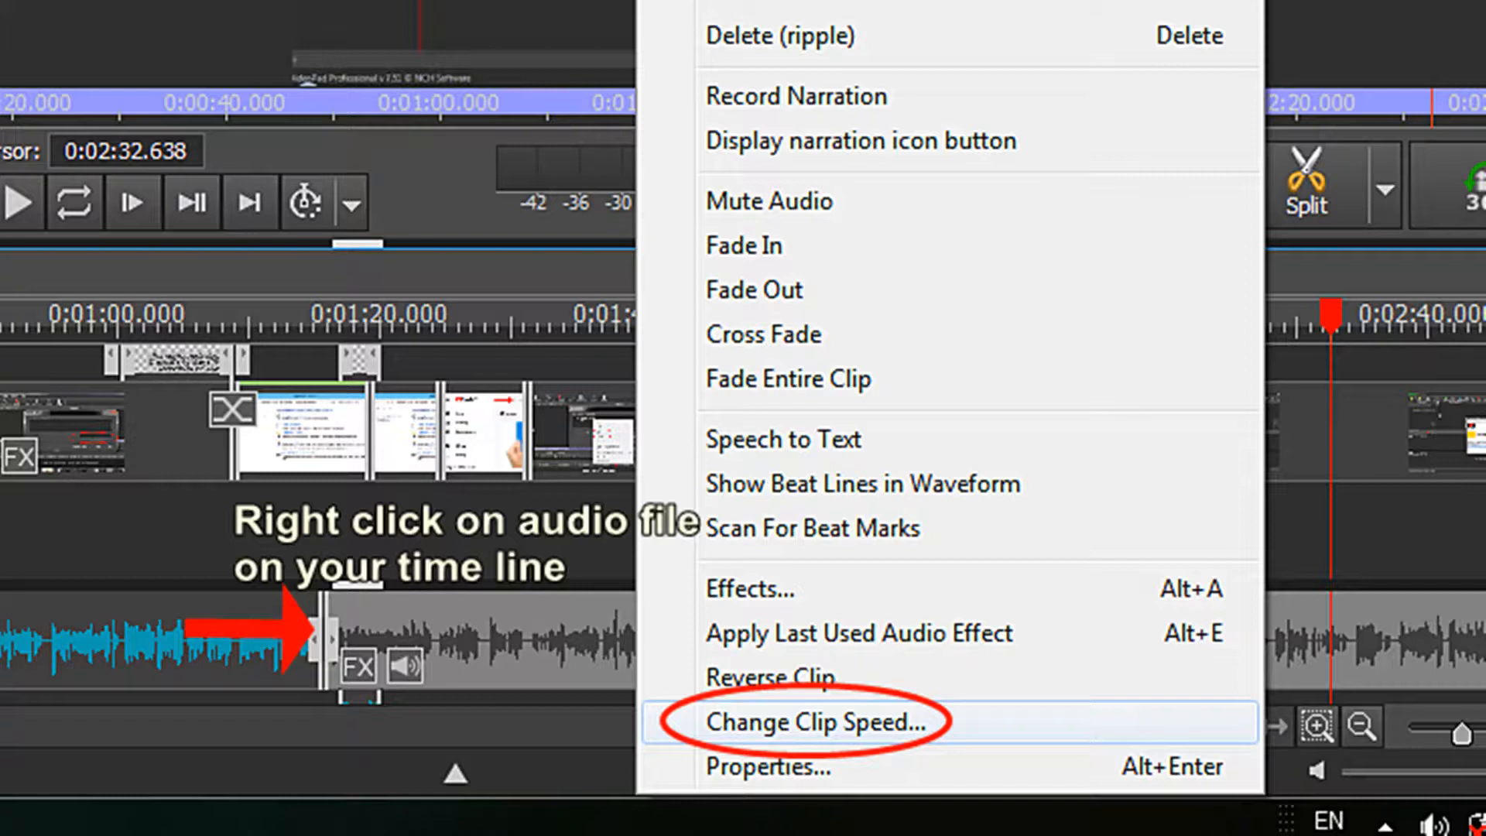
pyautogui.click(812, 722)
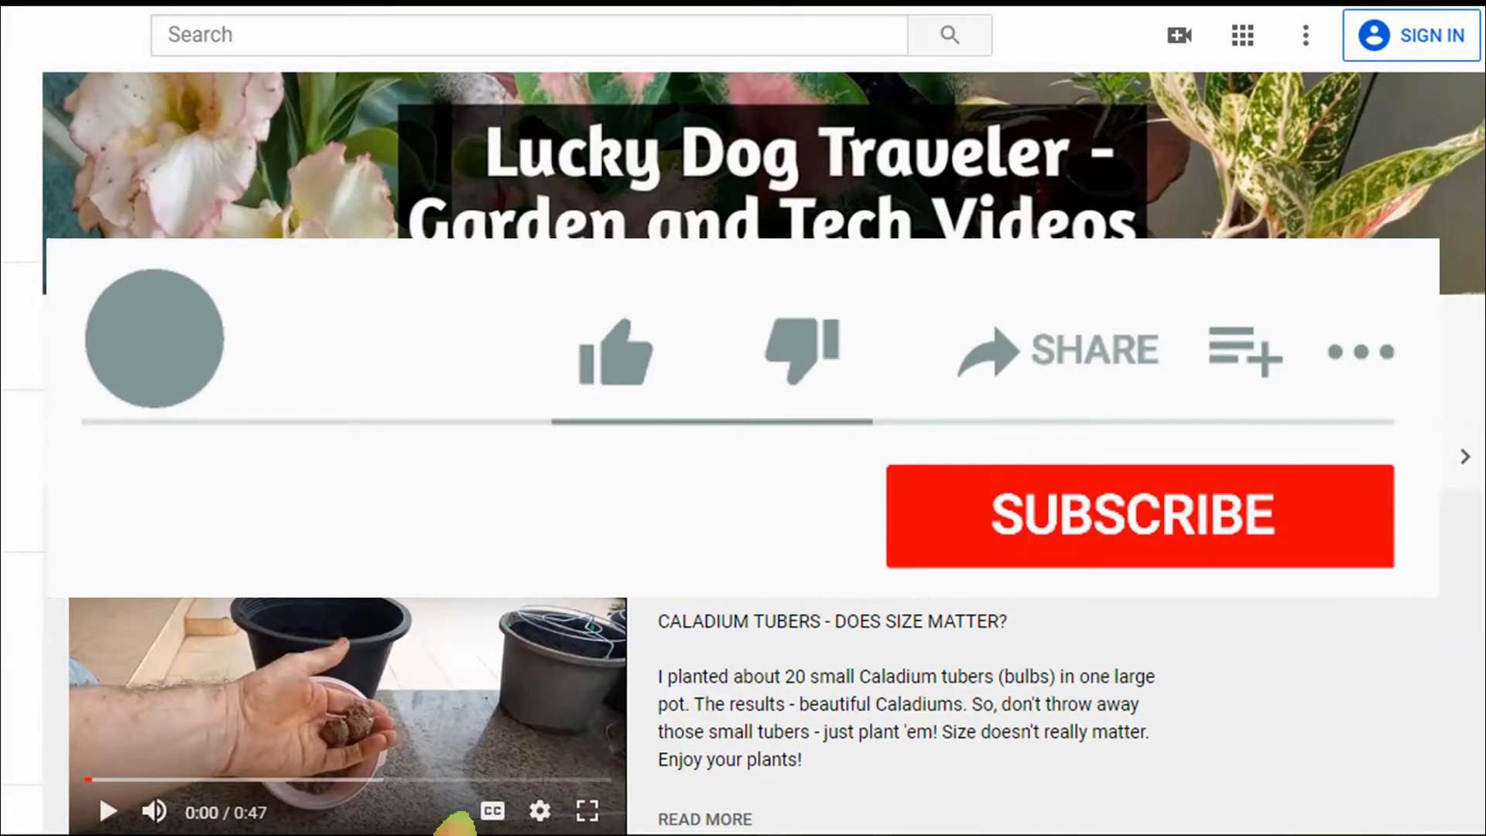
# Subscribe to the Lucky Dog Traveler channel.
pyautogui.click(1137, 515)
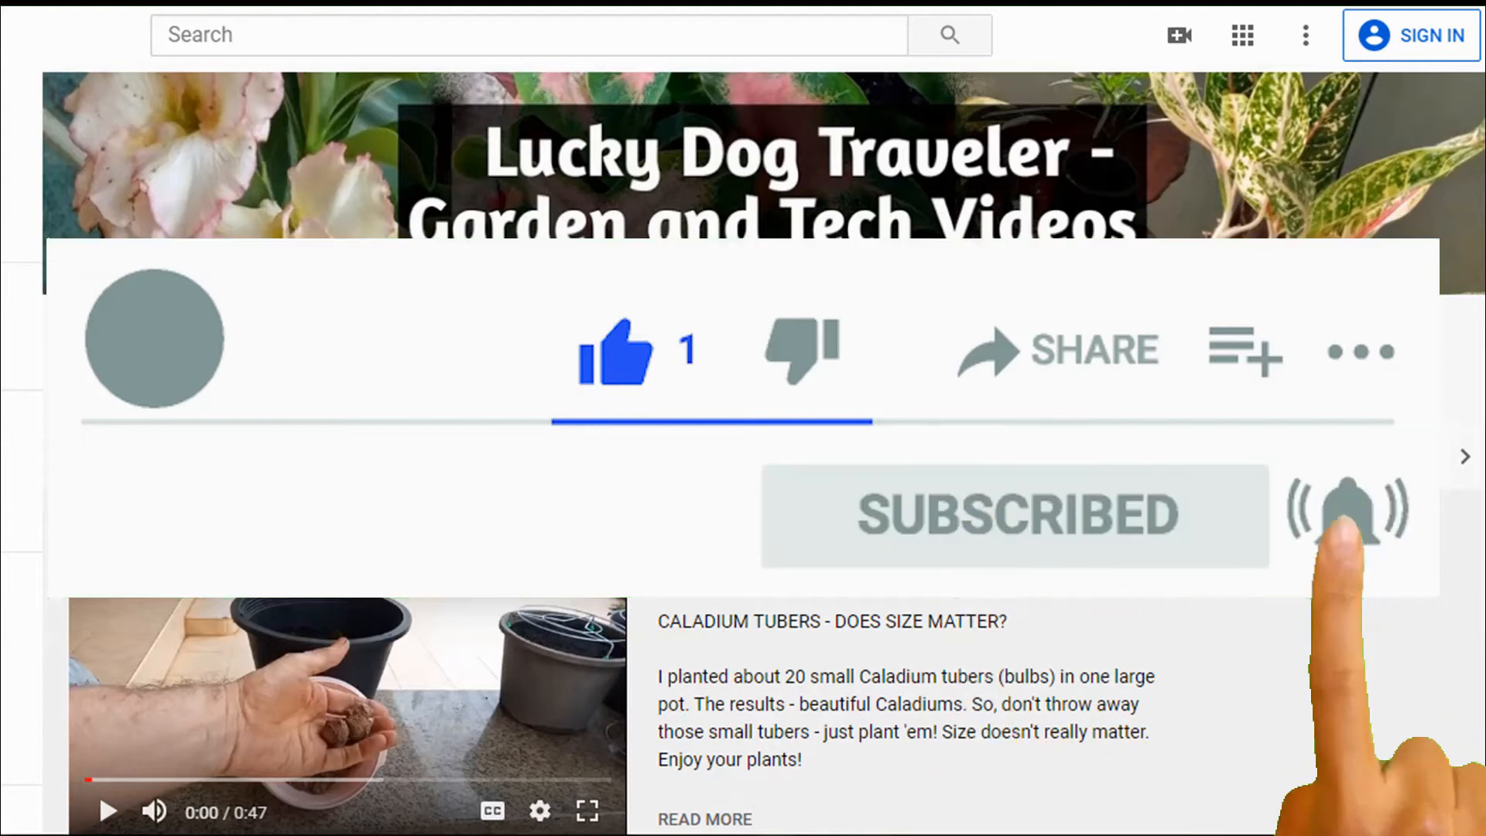